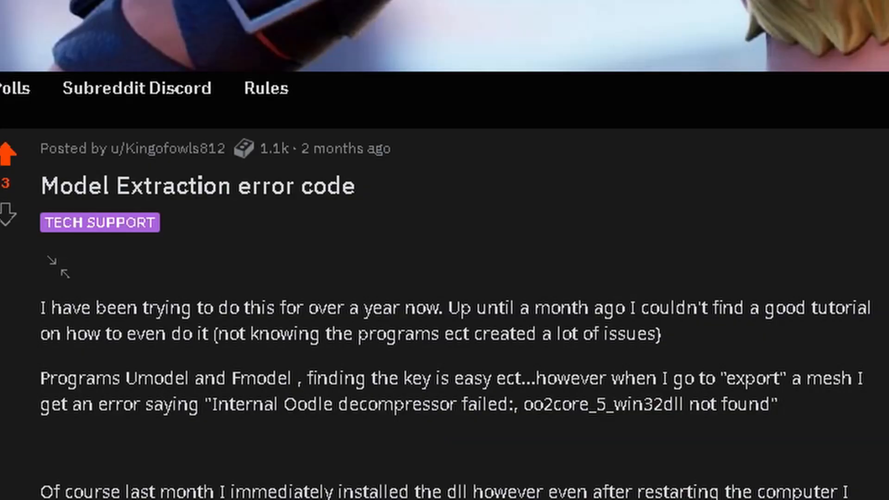
Scroll through the AES key list to find the Fortnite encryption key
scroll(down, 3)
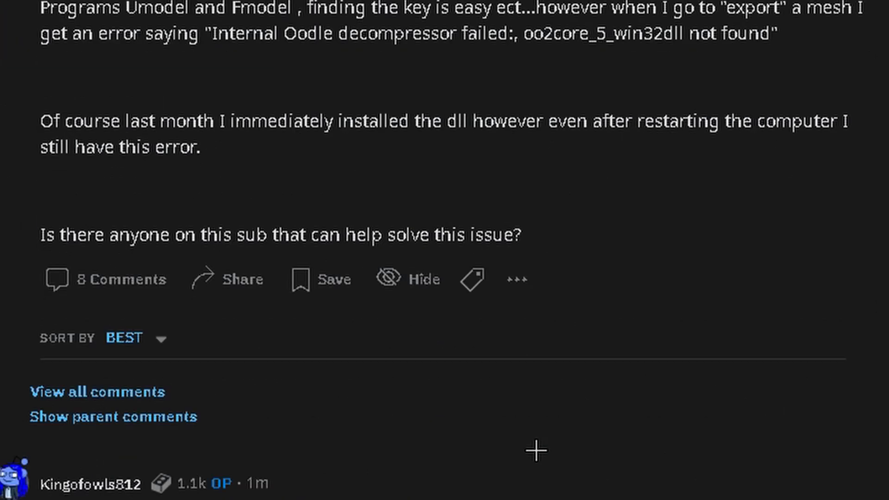
scroll(up, 3)
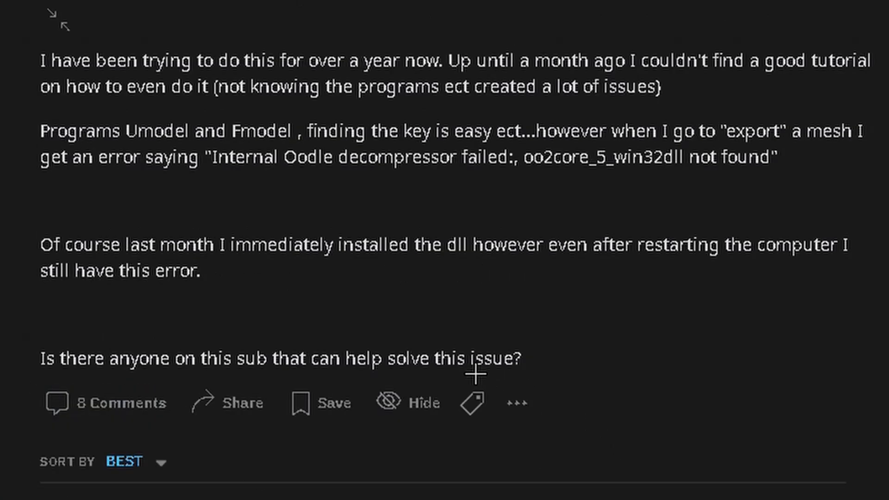
scroll(up, 3)
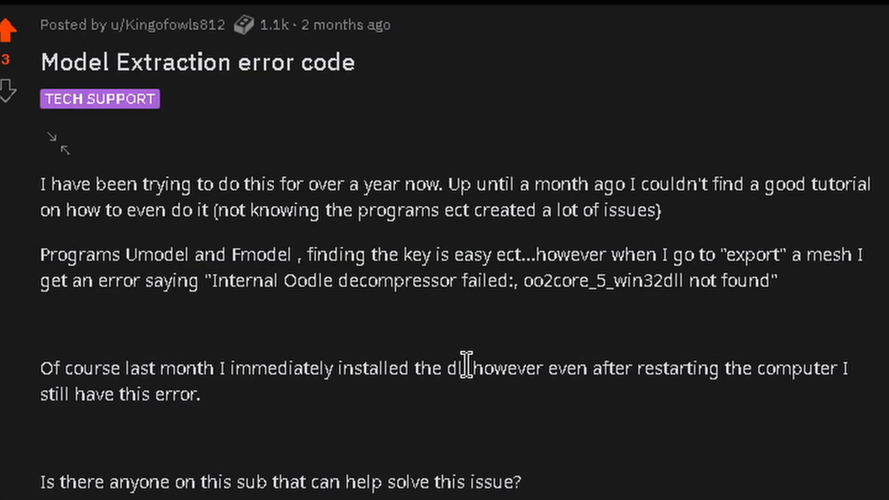
mouse_move(487, 387)
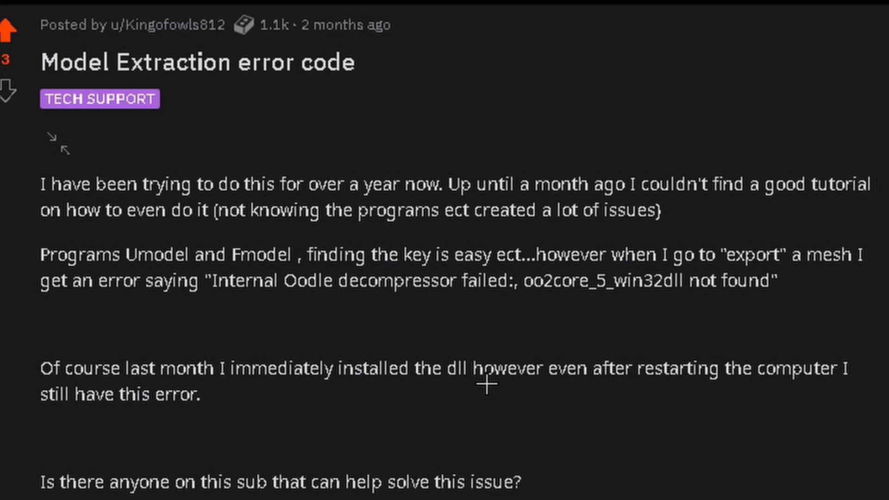
mouse_move(270, 284)
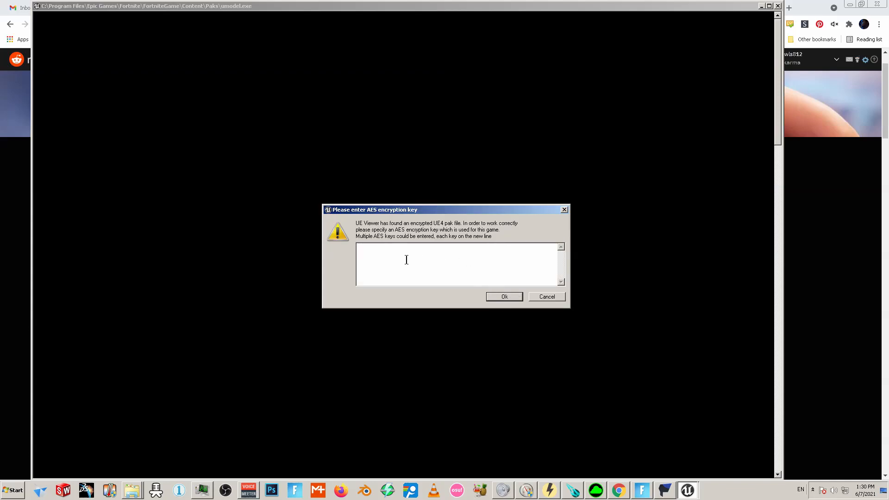
mouse_move(683, 120)
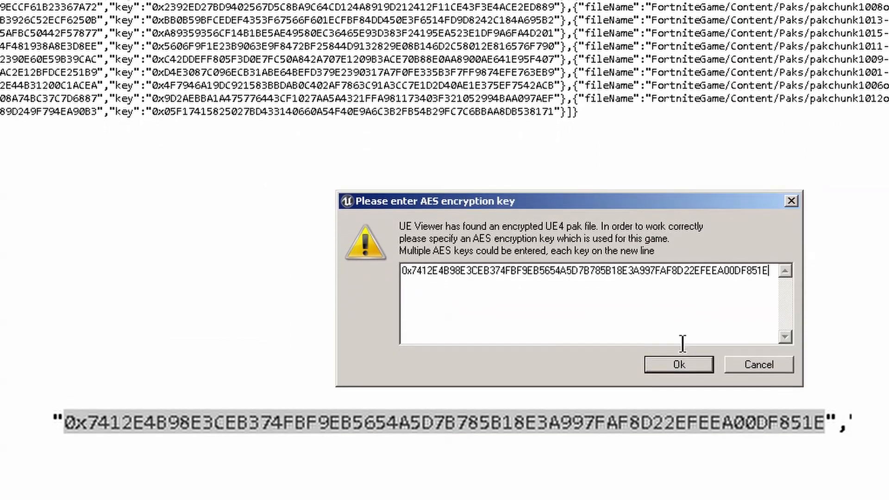
Confirm the AES key, then open the M_LRG_Villain_Fleming_Constructor body mesh package
click(677, 364)
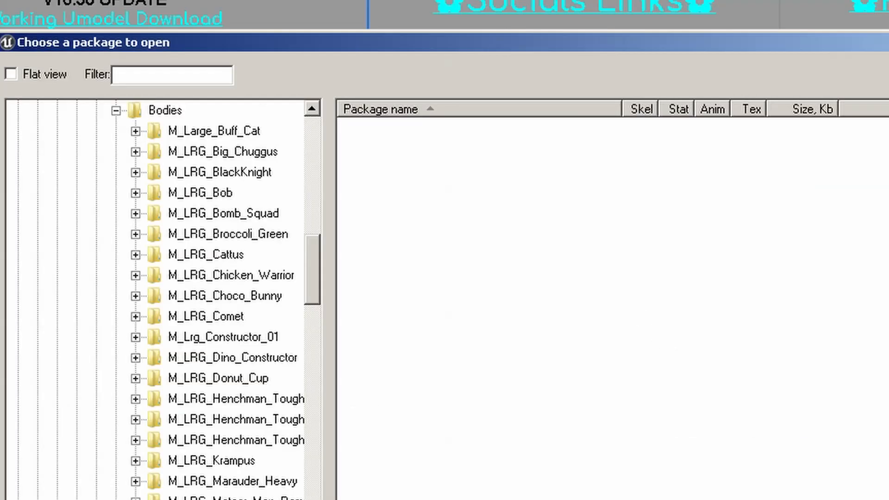
scroll(down, 3)
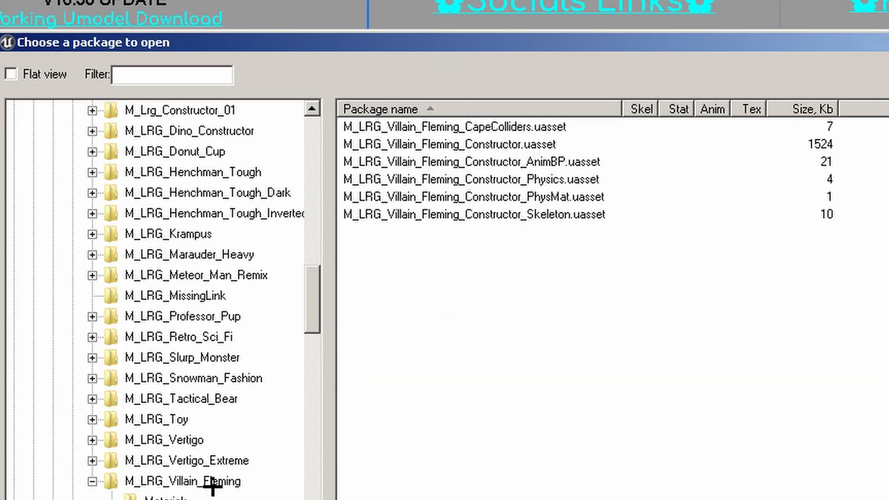
mouse_move(552, 197)
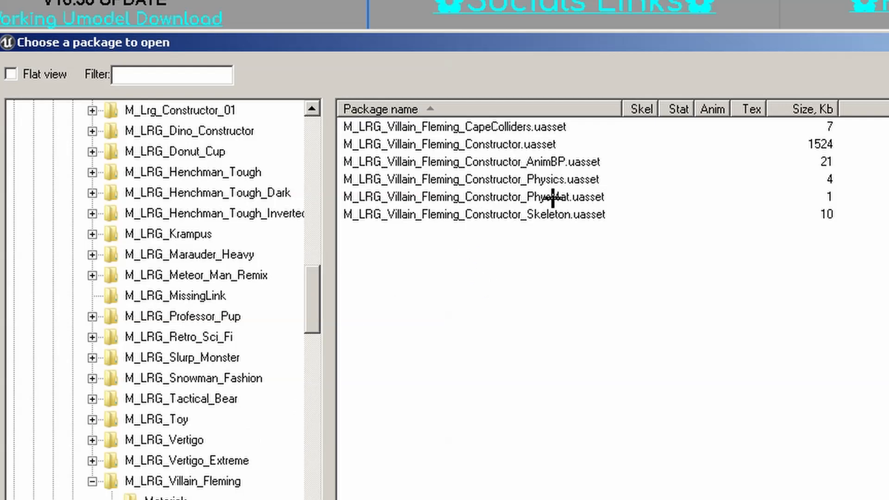
click(454, 144)
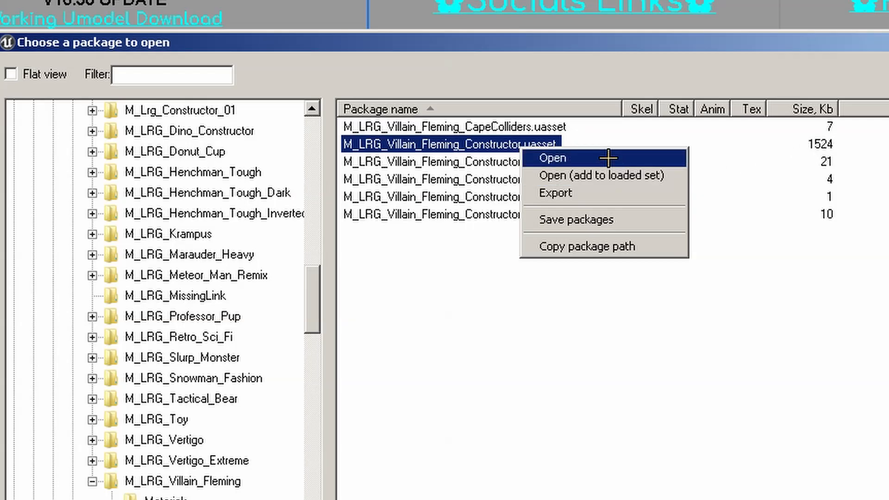
click(551, 158)
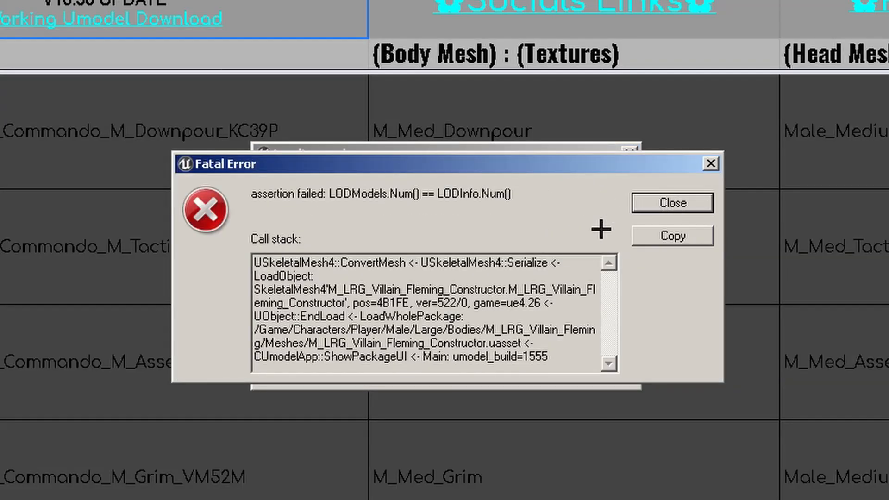
mouse_move(483, 231)
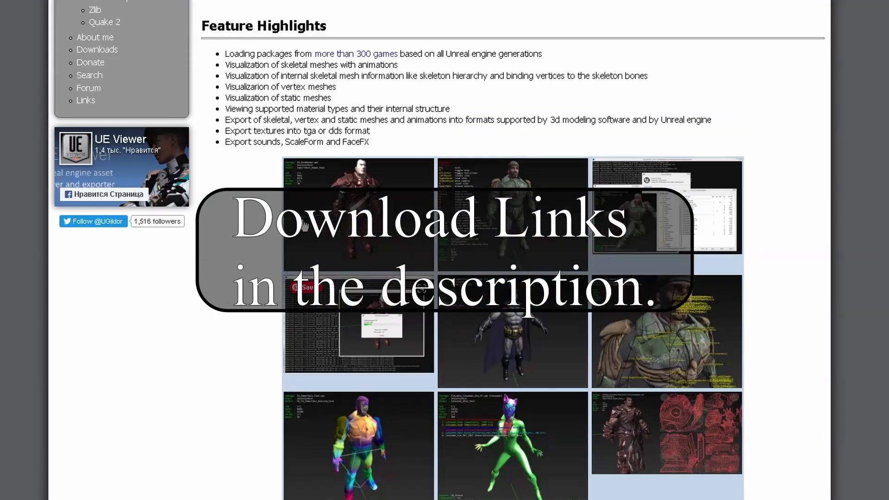
Save umodel_win32.zip over the existing copy in 3d Model Extraction
scroll(down, 3)
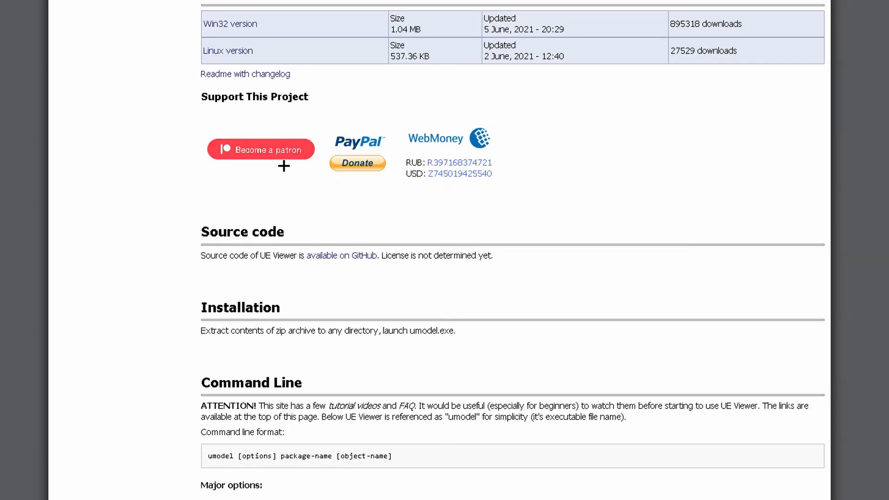
mouse_move(254, 31)
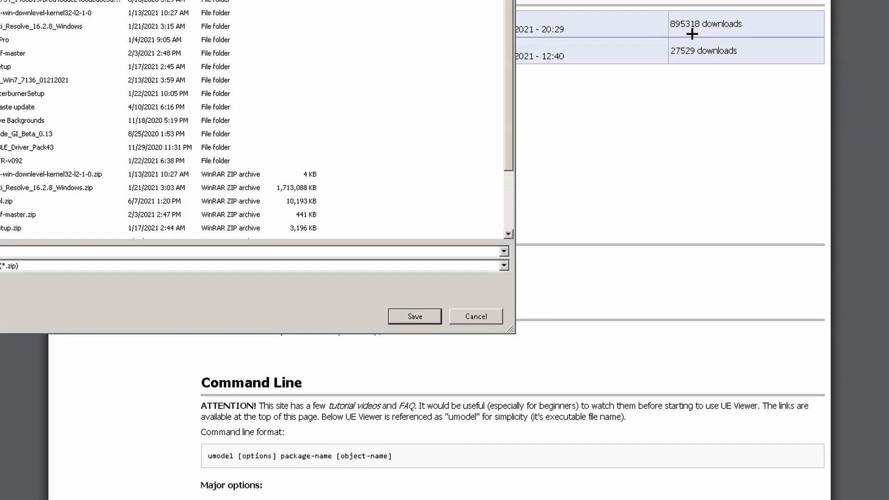
mouse_move(687, 28)
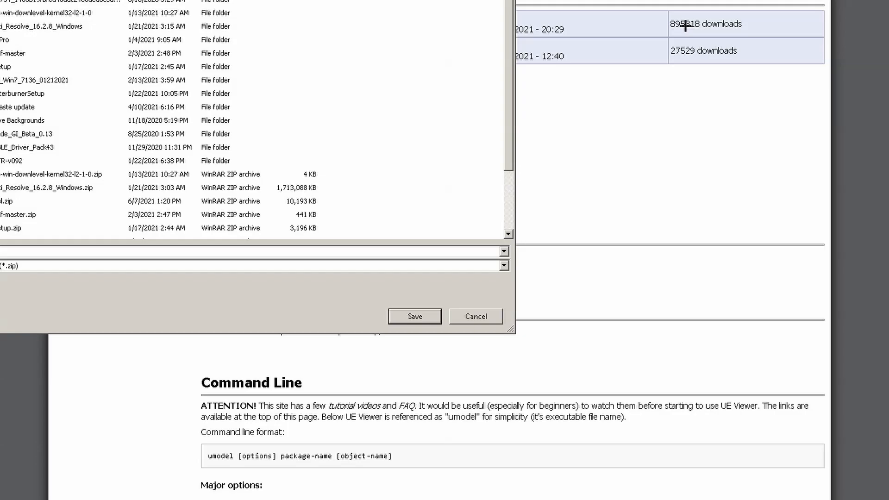
right_click(111, 172)
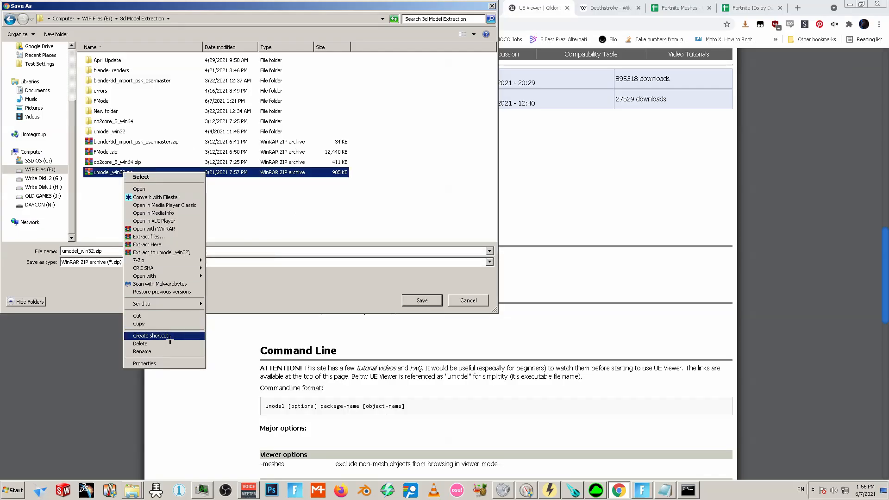
click(422, 301)
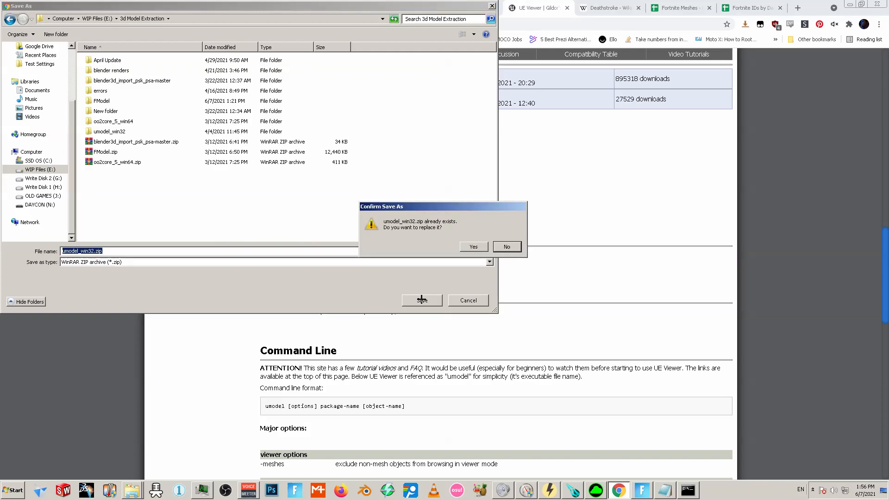
click(473, 247)
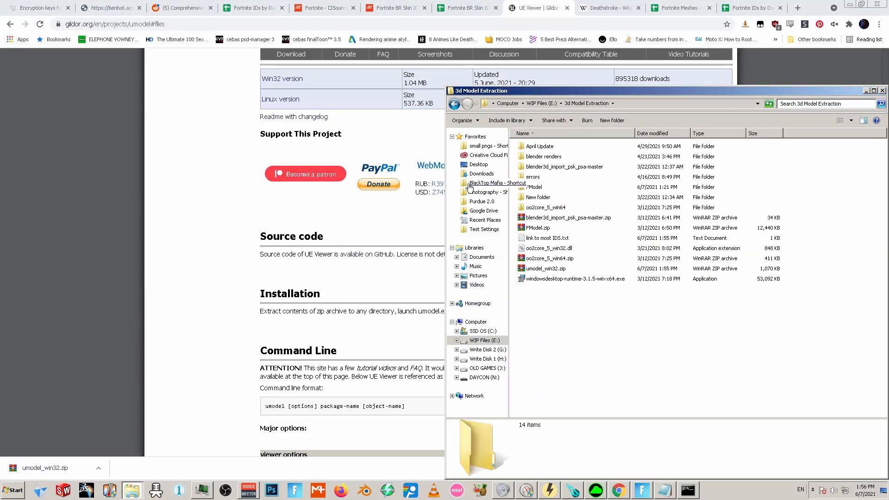
Run umodel.exe from the Fortnite Paks folder as administrator
right_click(546, 268)
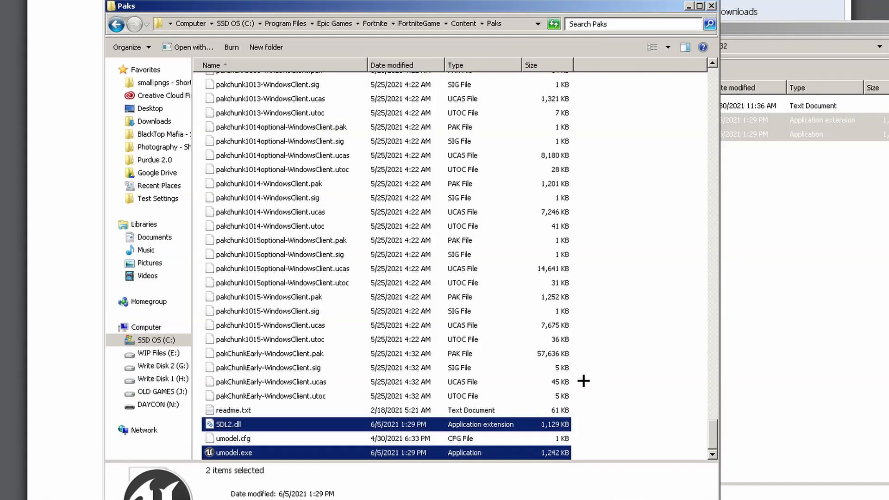
mouse_move(281, 465)
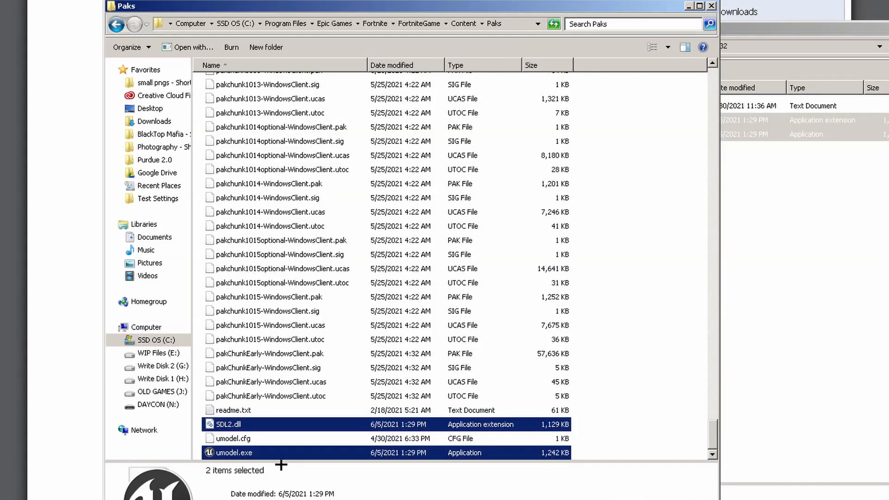
click(232, 453)
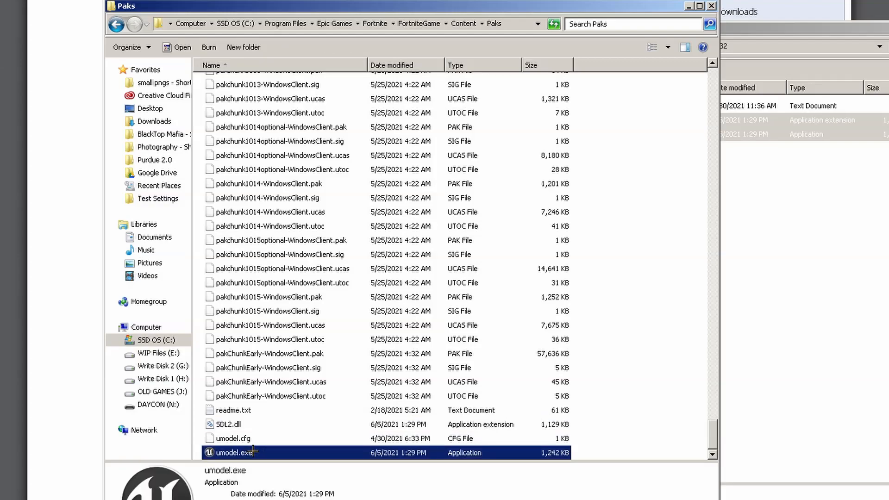
right_click(234, 452)
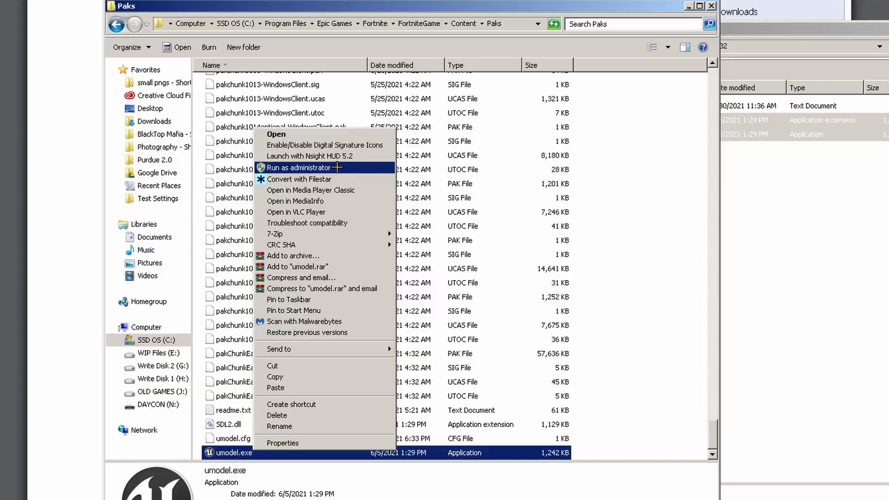
click(297, 167)
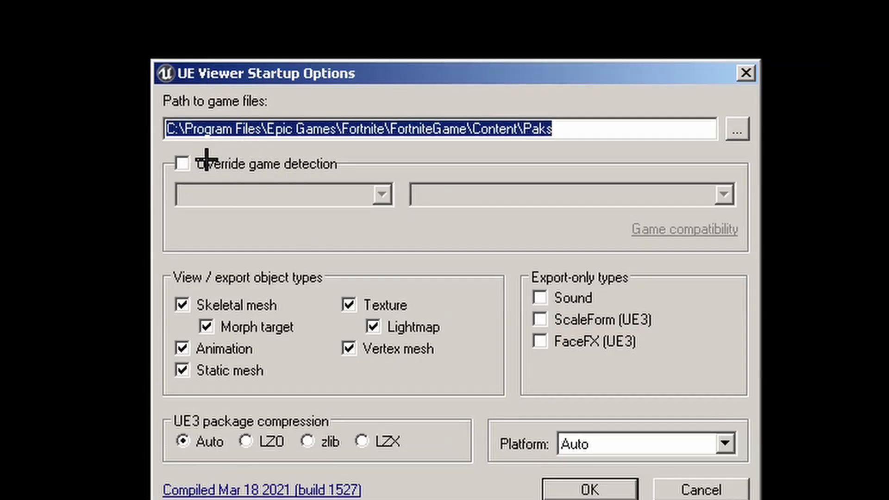
Override game detection to Unreal engine 4.26 and load the game files
click(182, 163)
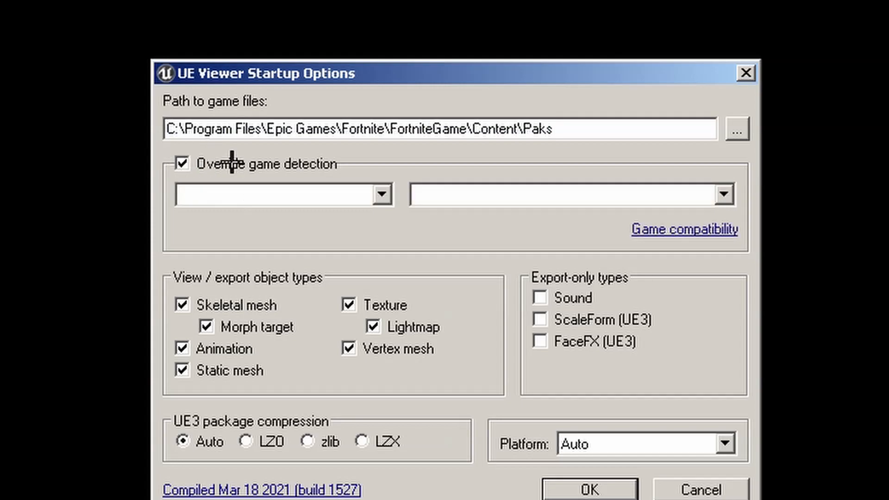
click(381, 195)
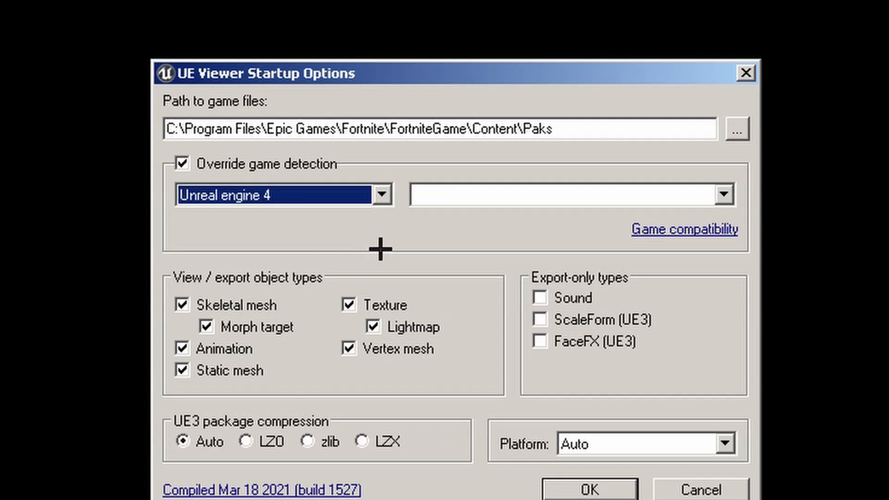
mouse_move(374, 215)
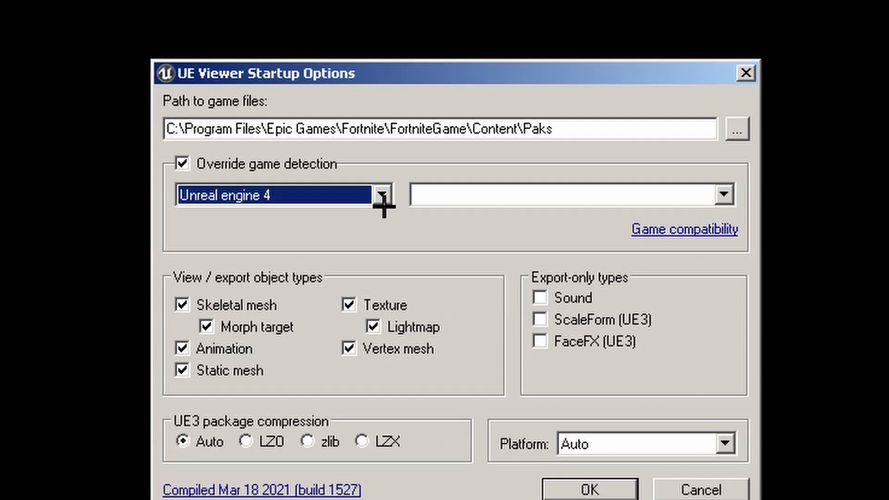
mouse_move(607, 187)
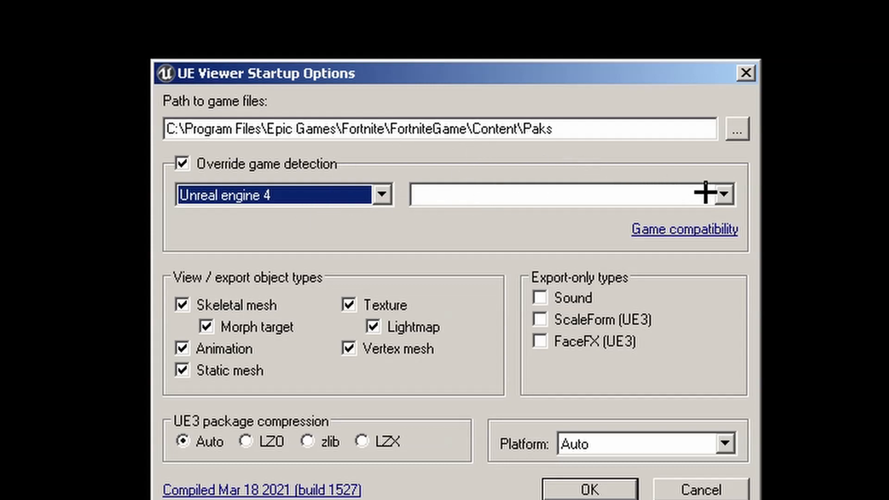
click(723, 194)
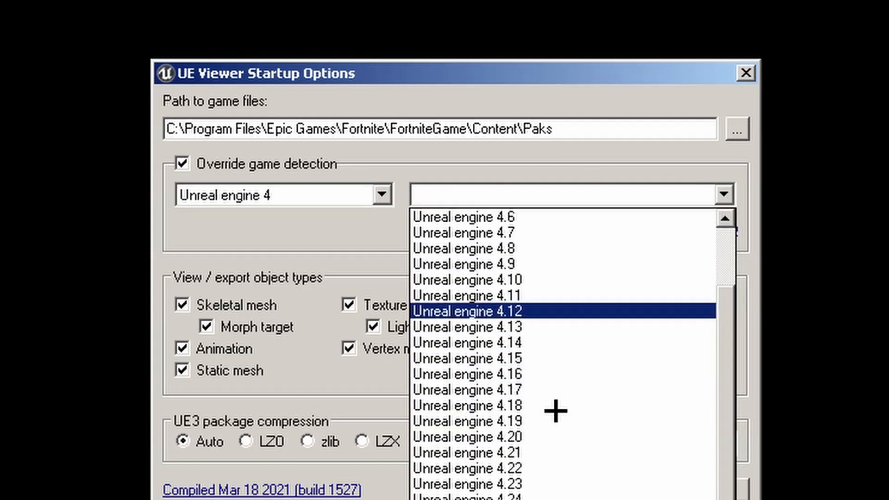
scroll(down, 3)
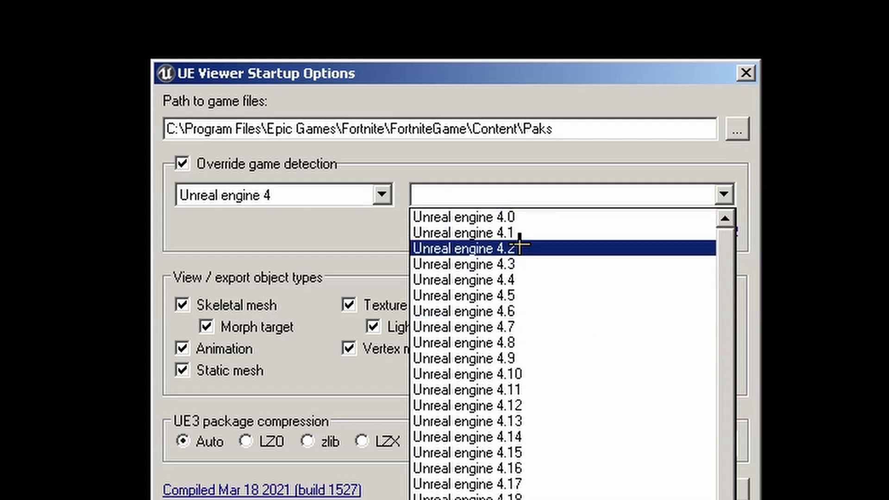
scroll(down, 3)
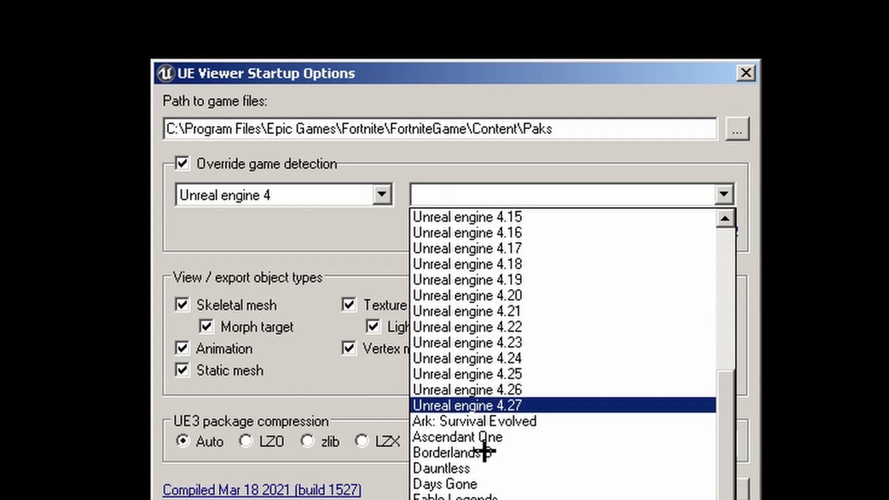
scroll(down, 3)
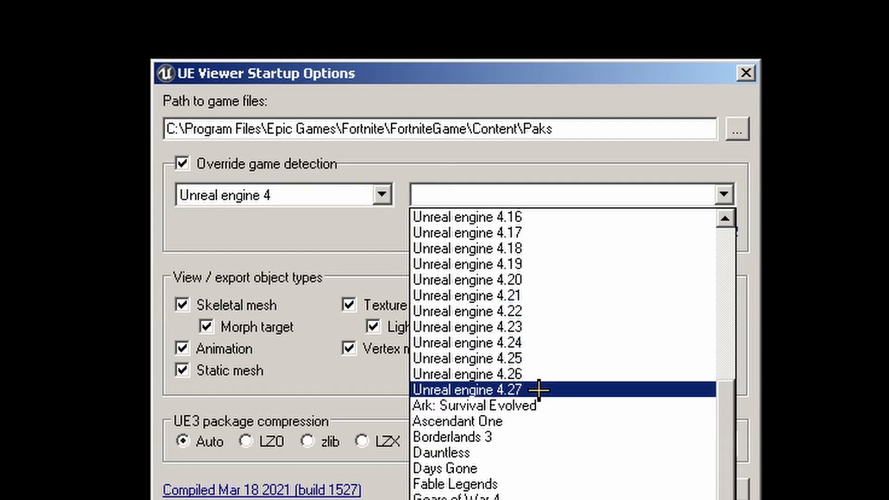
mouse_move(529, 391)
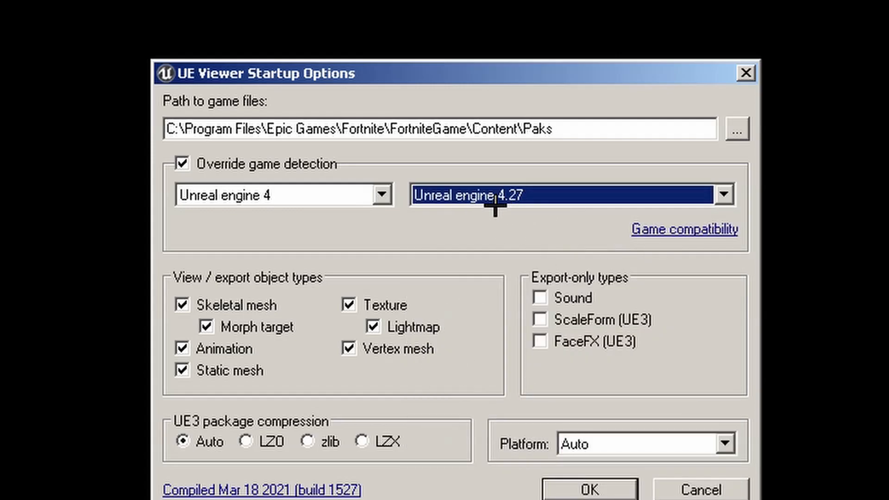
mouse_move(493, 267)
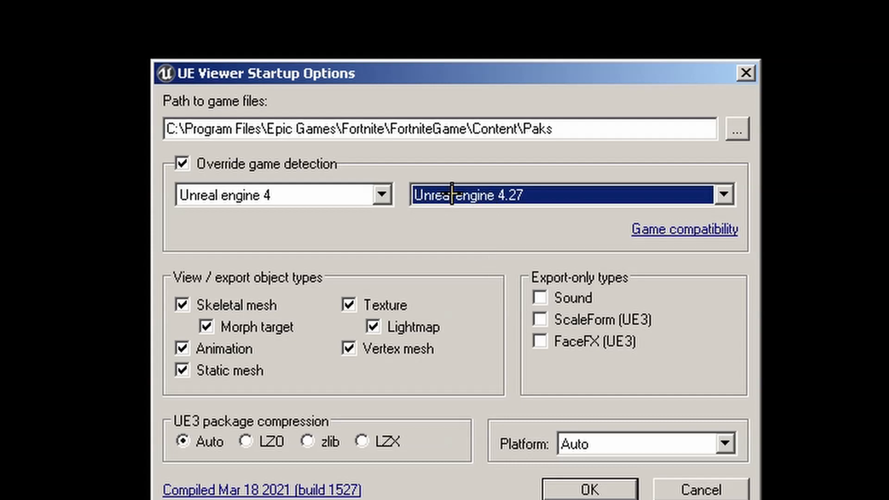
mouse_move(405, 244)
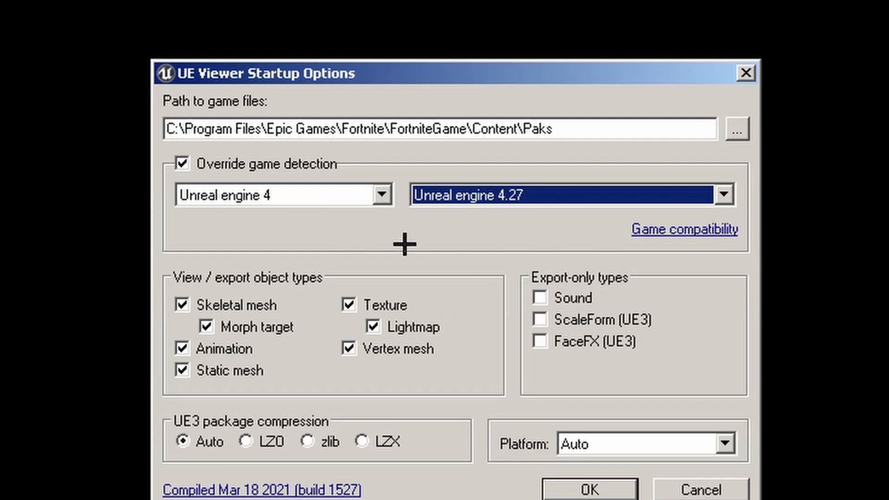
mouse_move(721, 195)
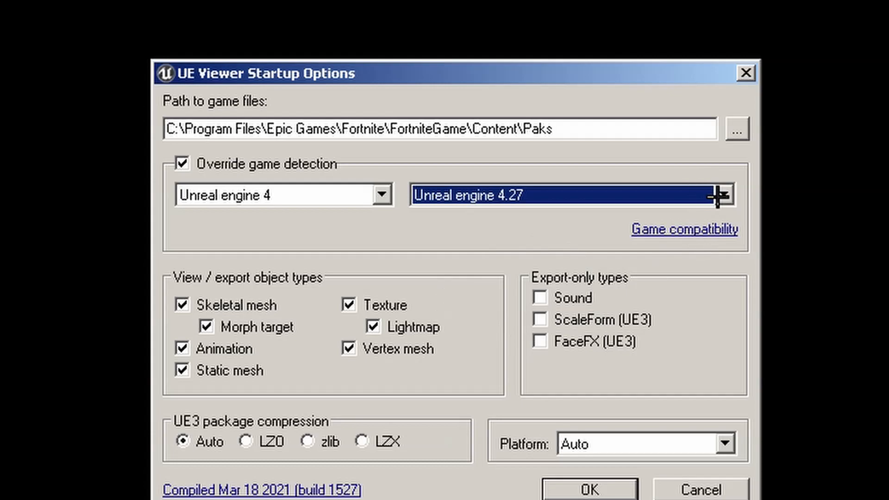
click(725, 195)
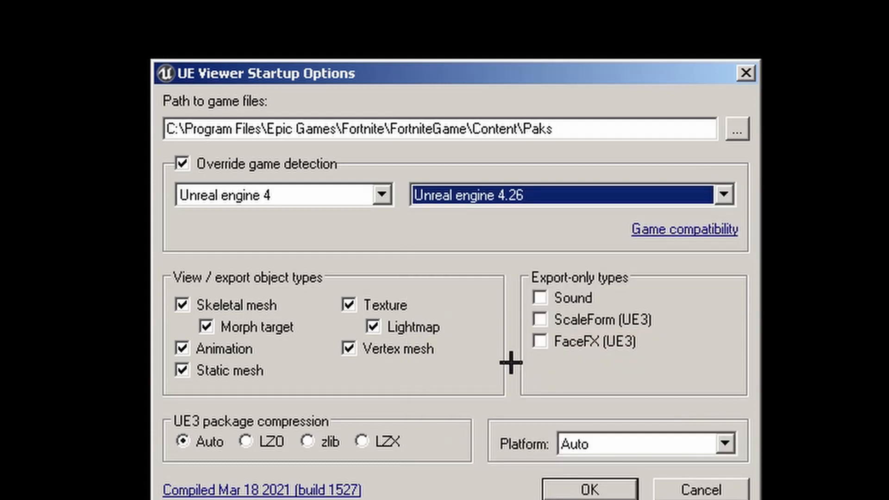
mouse_move(493, 234)
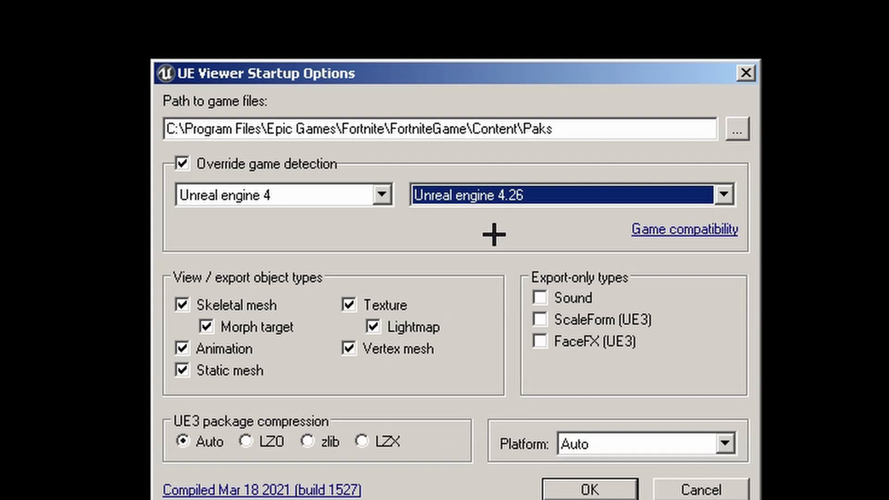
click(589, 489)
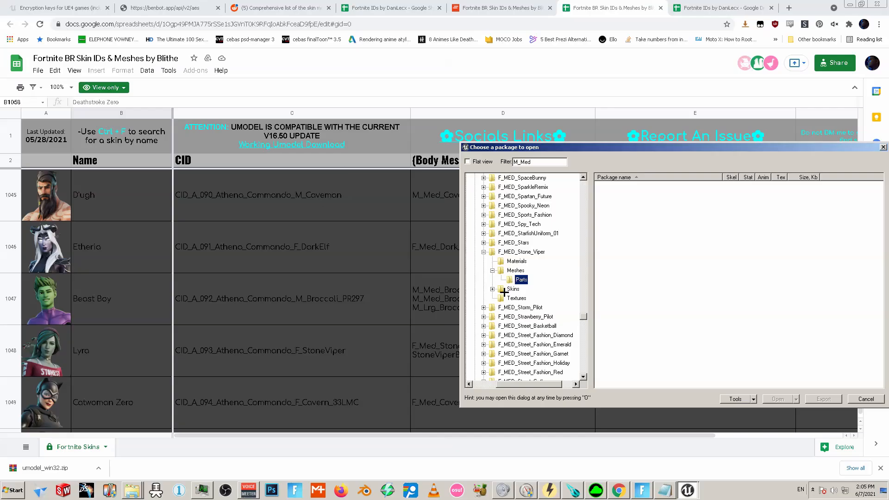
Open the content of the F_MED_Stone_Viper Skins > Blue > Meshes folder
click(491, 289)
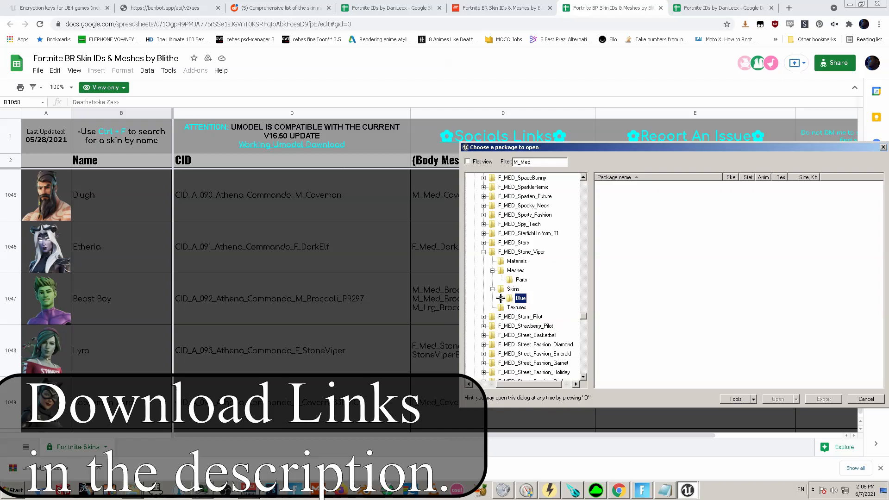
click(501, 298)
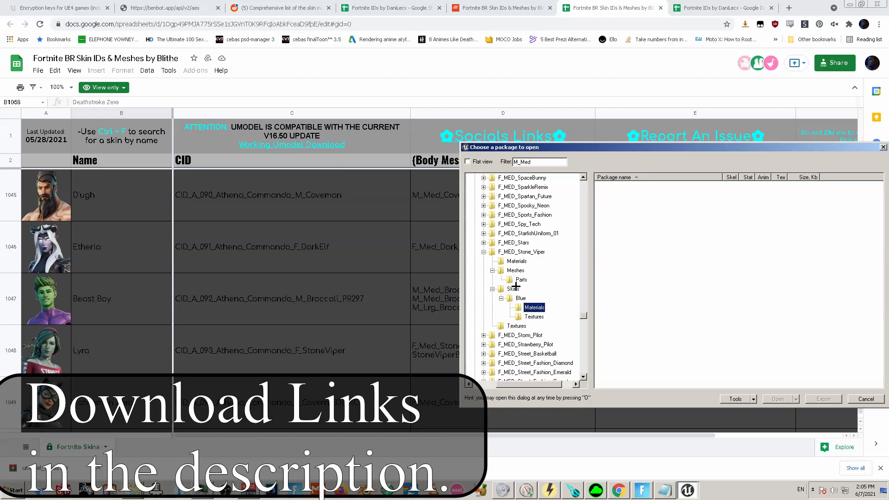
right_click(515, 270)
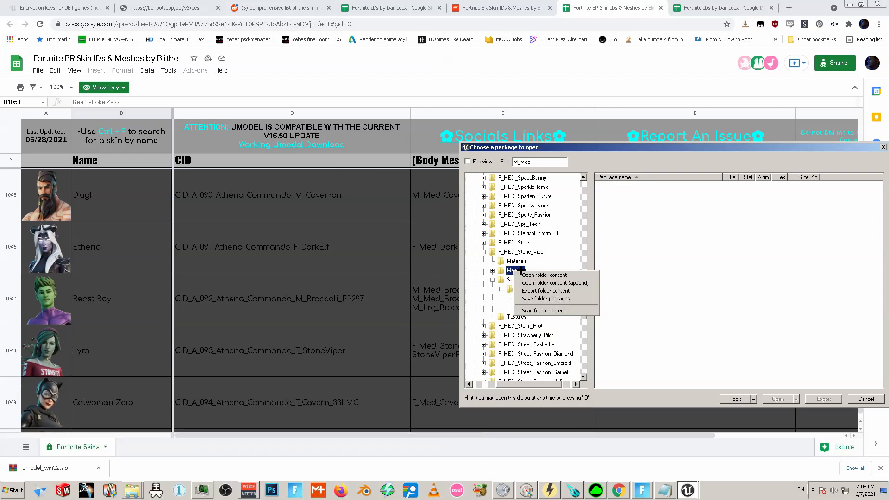
click(543, 275)
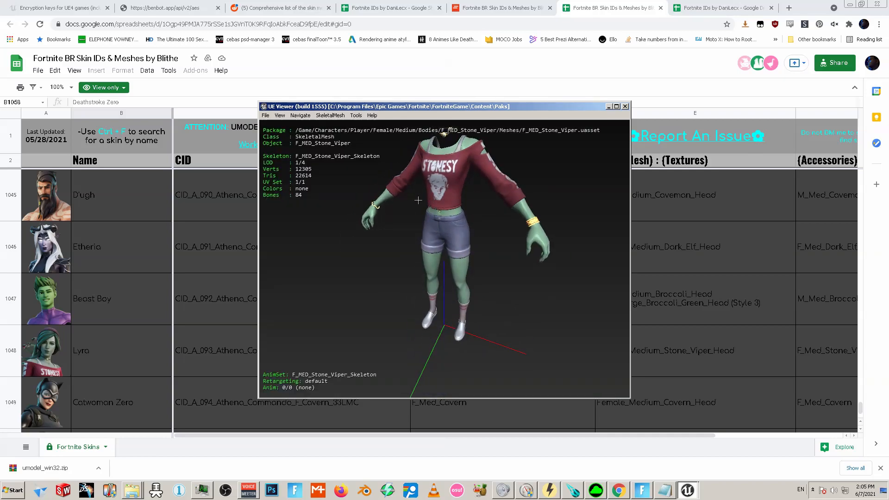
Reopen the package browser with File > Open package
click(279, 115)
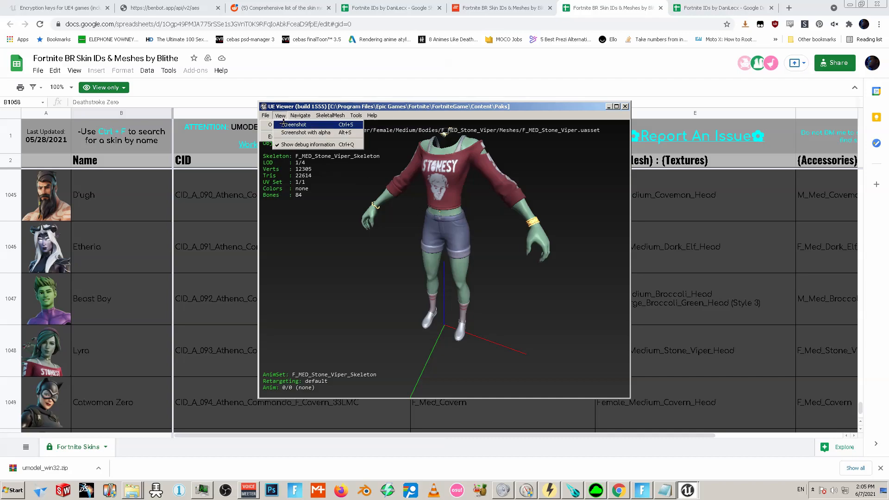
click(265, 116)
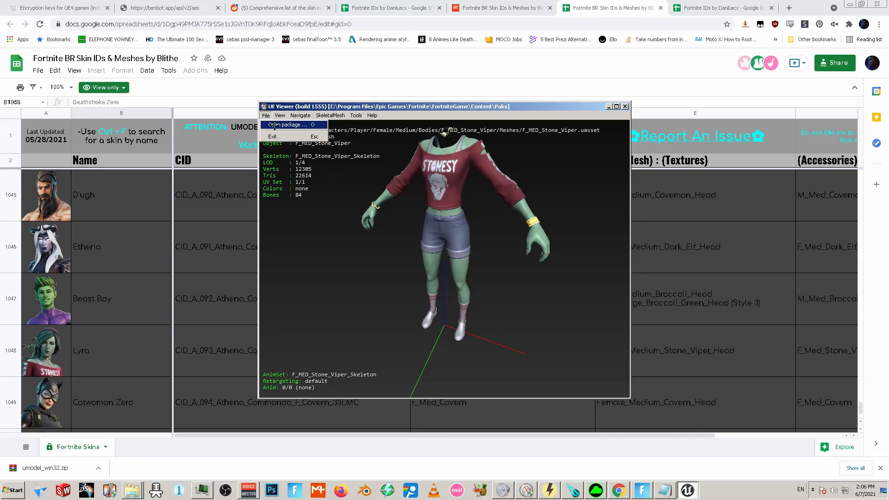
click(291, 124)
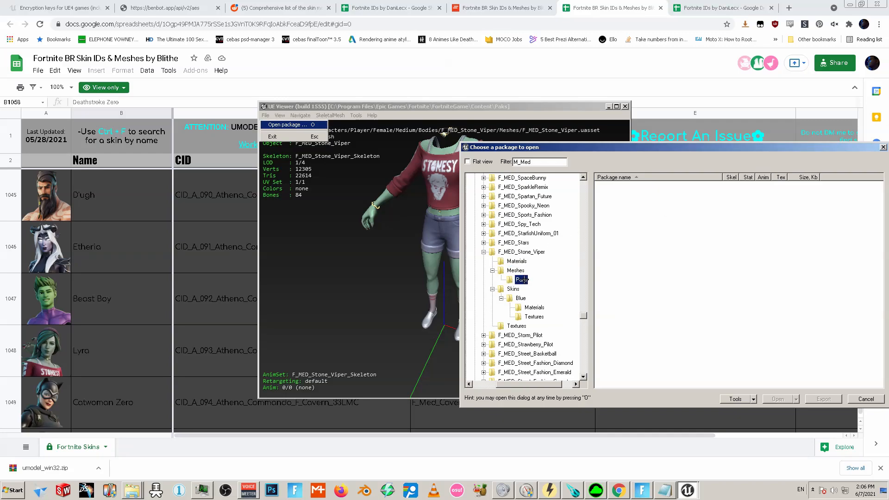
Export the Meshes folder content with ActorX (psk) meshes and TGA textures
right_click(515, 270)
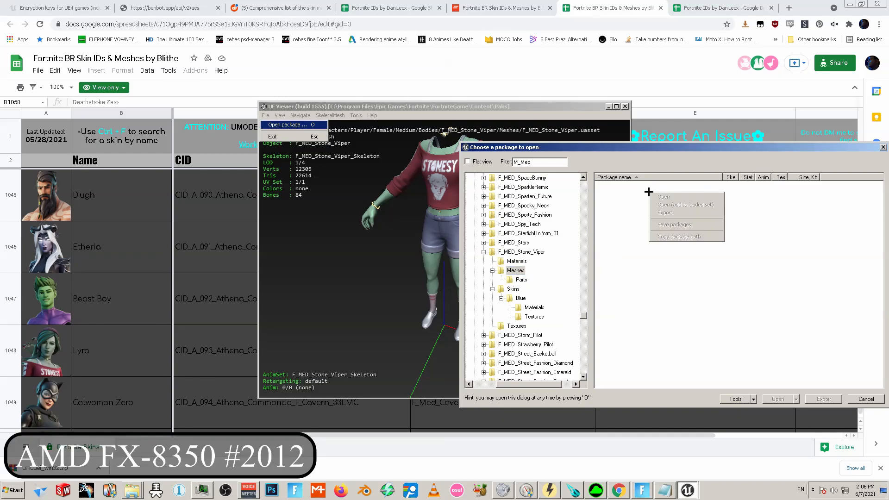
right_click(516, 270)
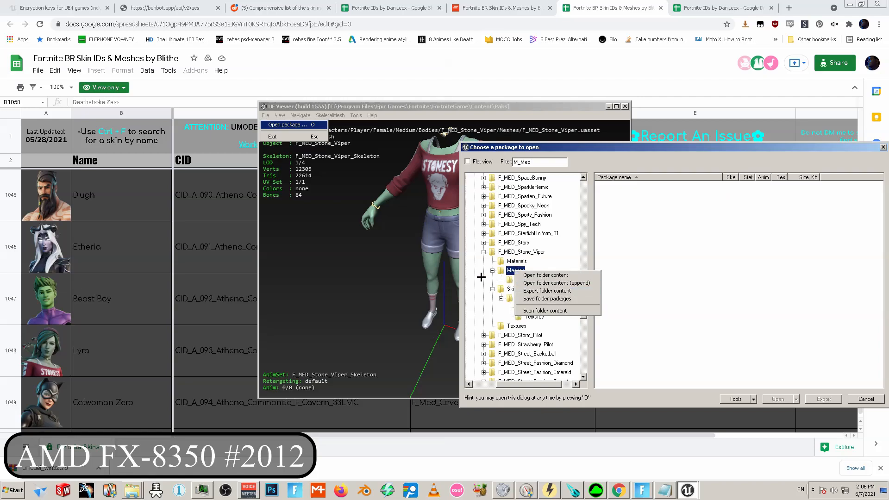
mouse_move(547, 290)
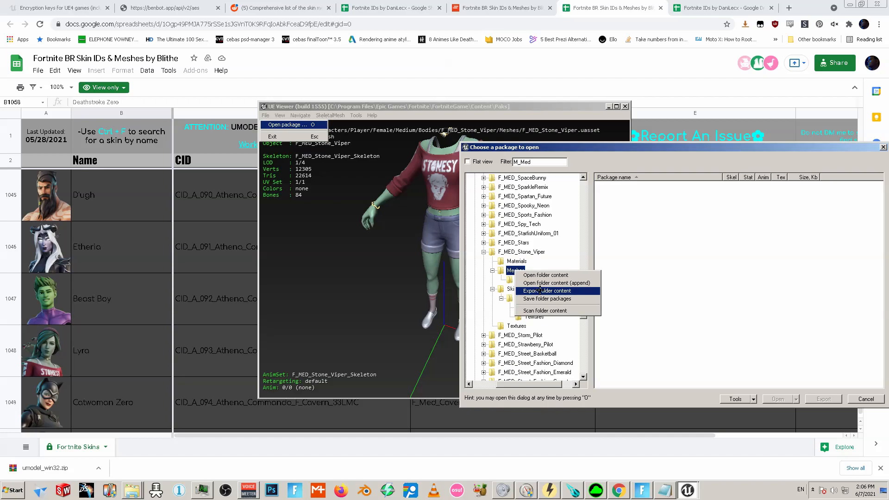
click(549, 291)
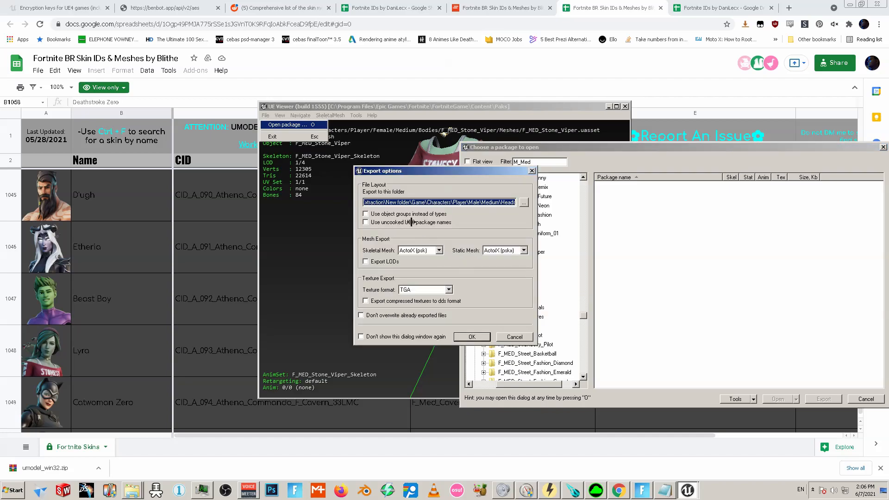
mouse_move(453, 301)
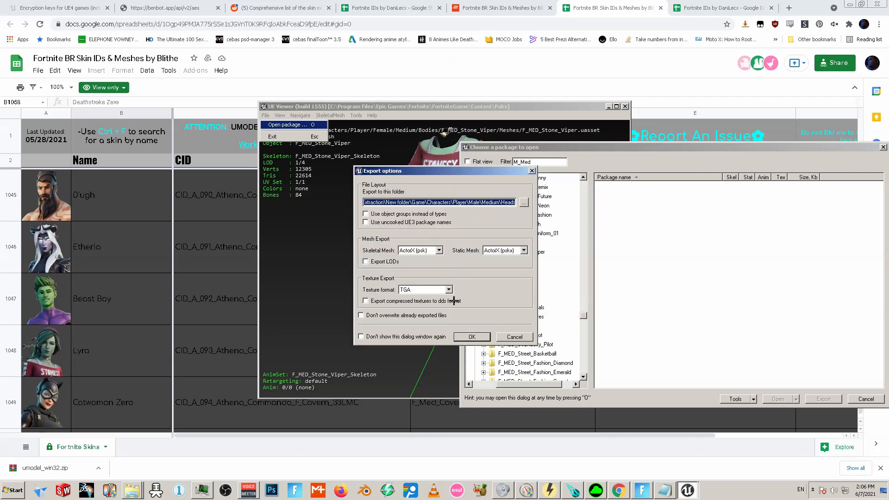
click(472, 336)
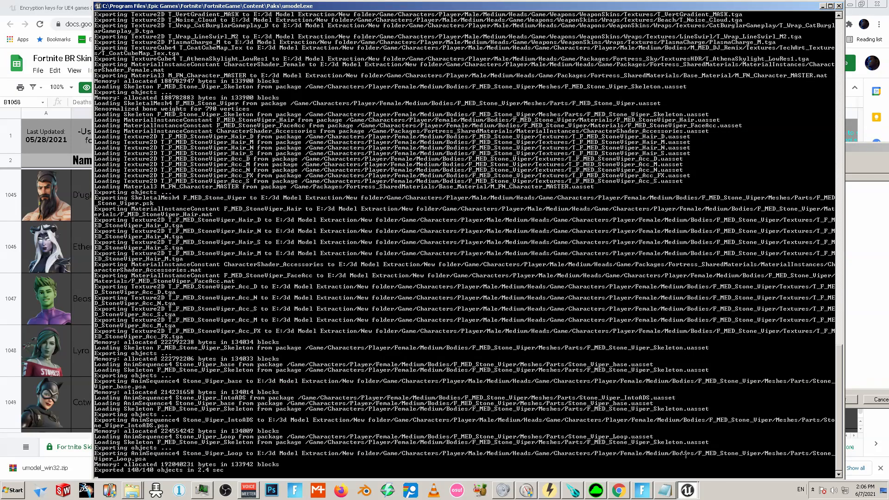
mouse_move(480, 459)
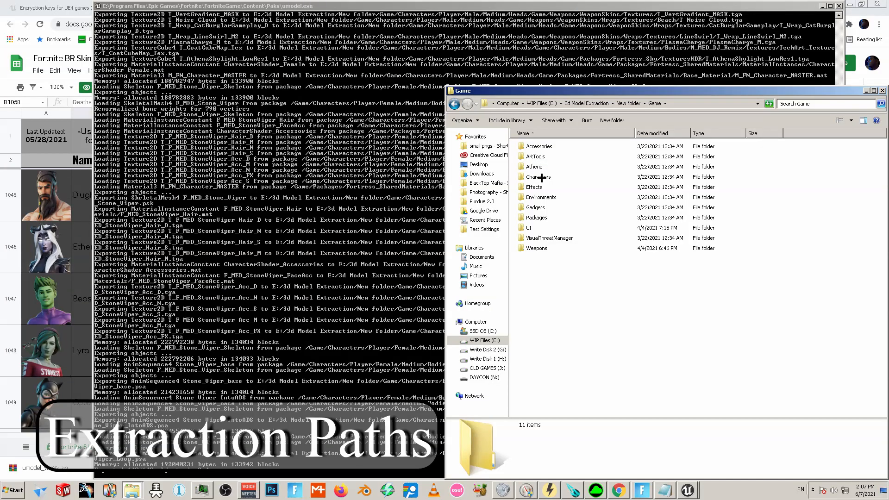
mouse_move(537, 176)
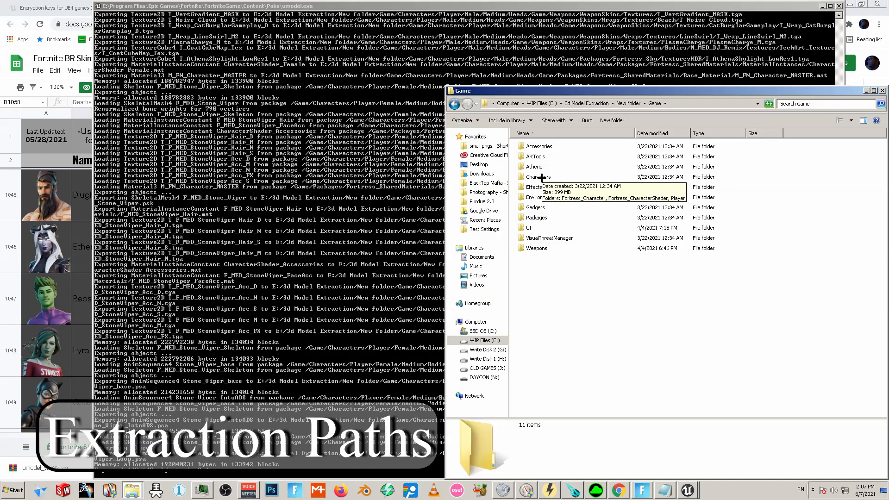
Browse the exported Characters > Player > Female > Medium folders
double_click(538, 177)
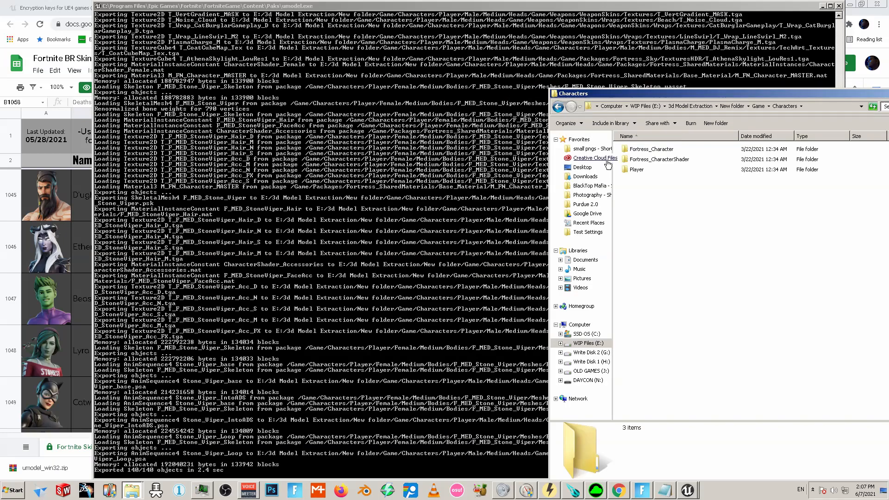
double_click(637, 169)
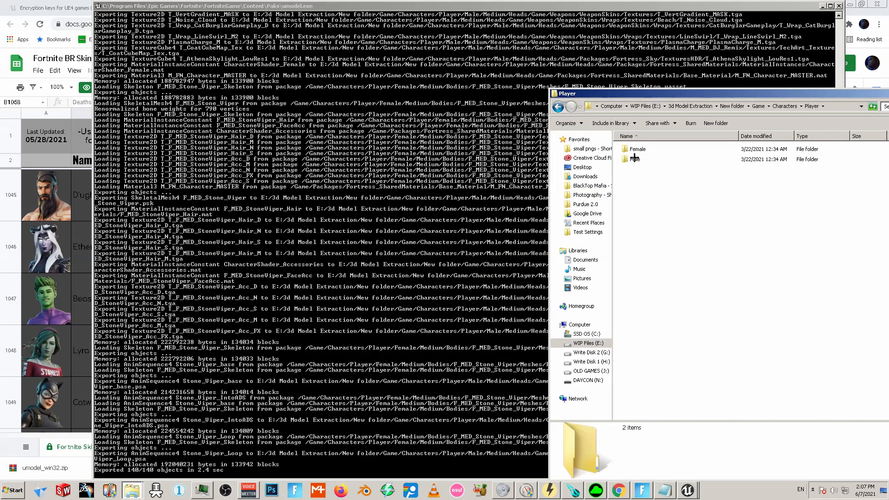
double_click(638, 159)
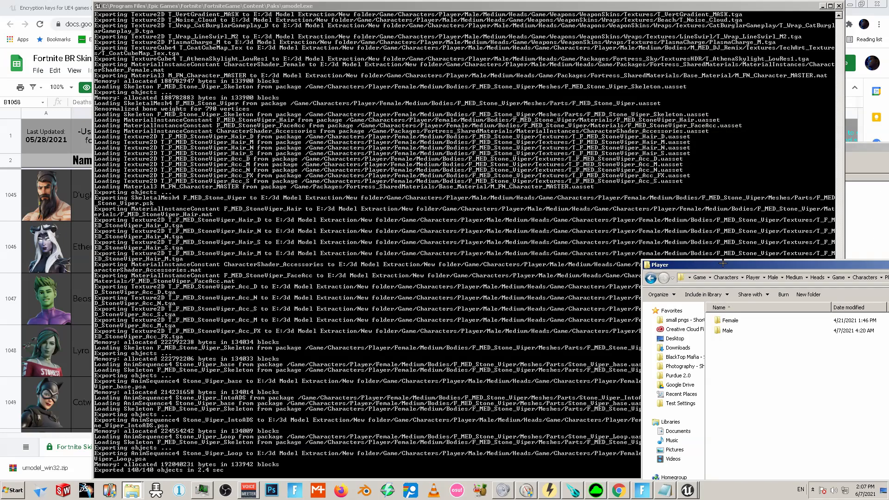
double_click(727, 320)
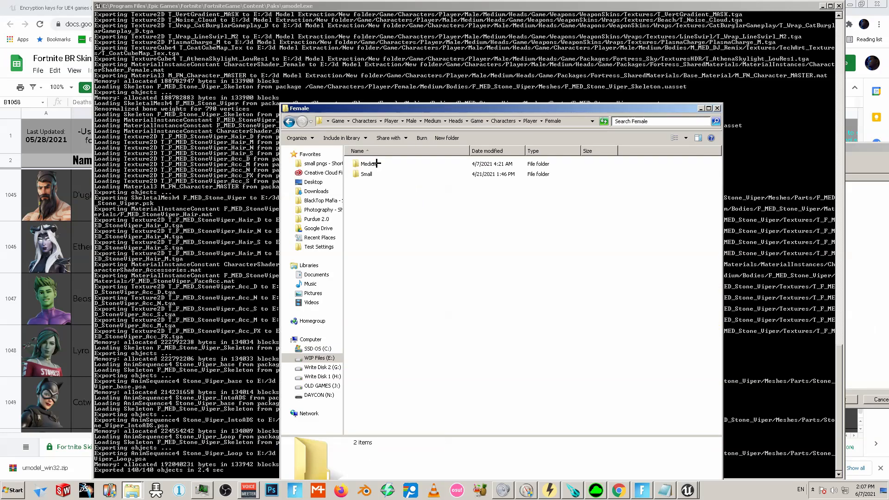
double_click(369, 174)
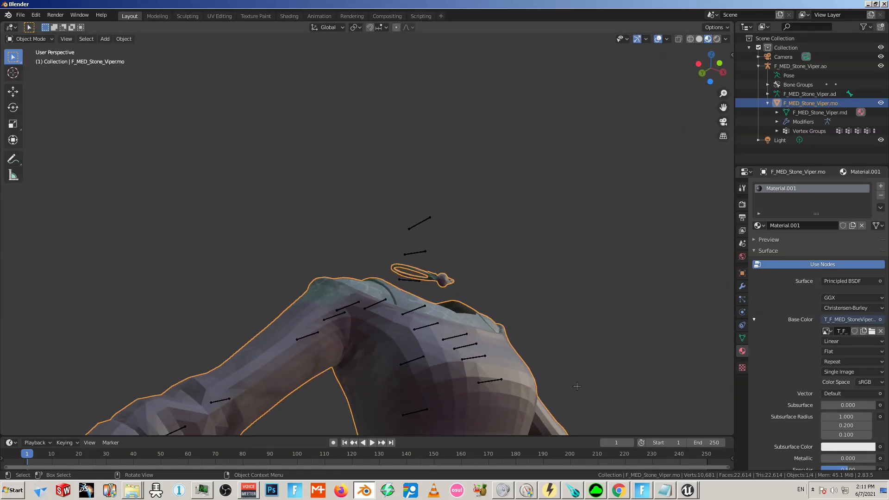
Open T_F_MED_StoneViper_Acc_D.tga in Photoshop
click(271, 490)
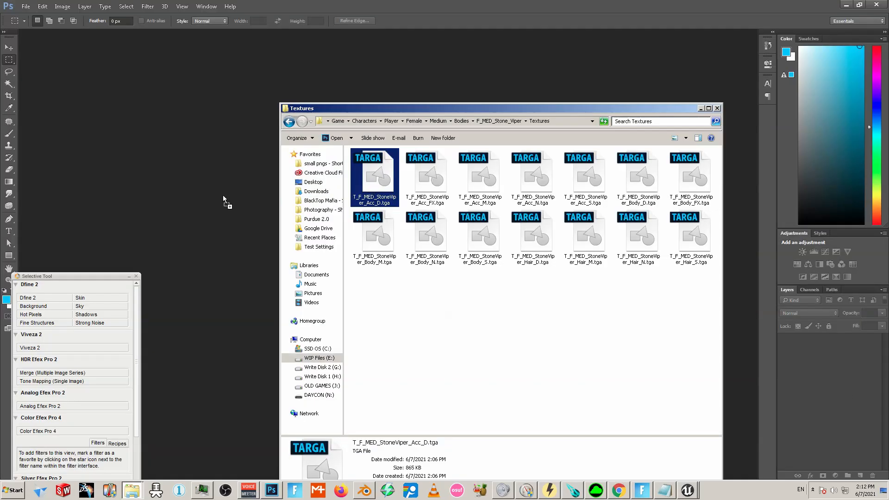
double_click(374, 176)
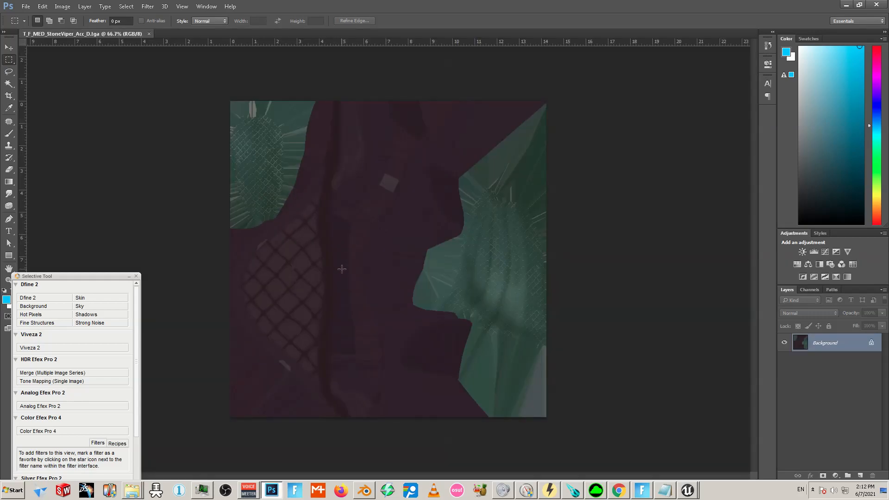
mouse_move(349, 183)
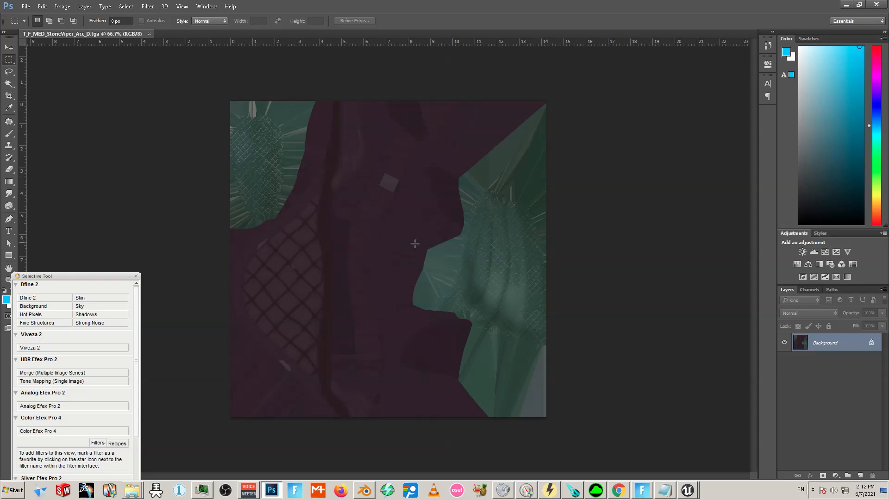
mouse_move(508, 267)
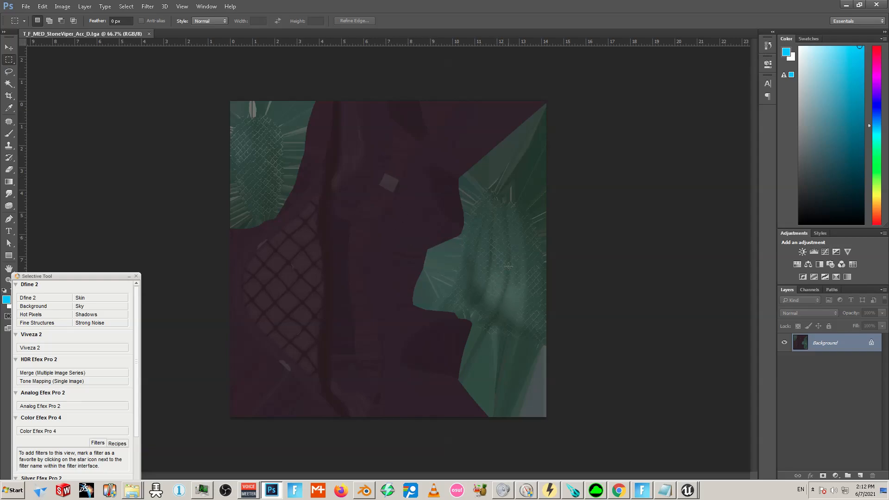
mouse_move(230, 170)
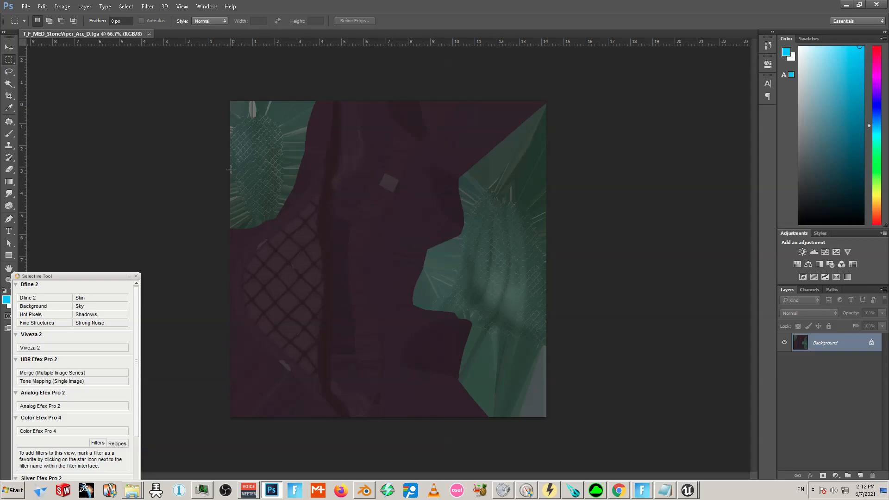